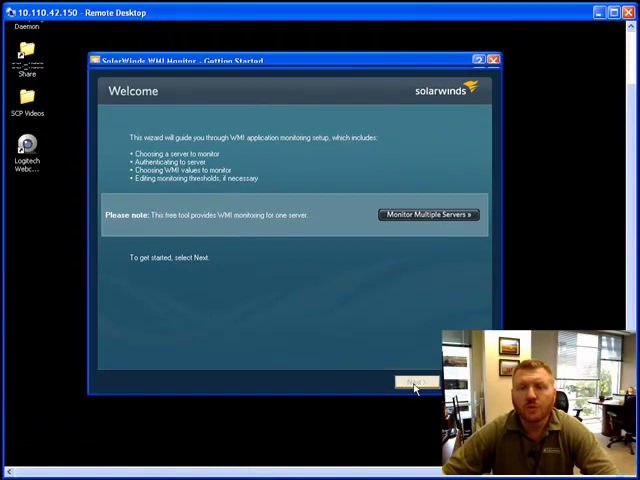
Start setup and target server 127.0.0.1 with default credentials.
left_click(414, 382)
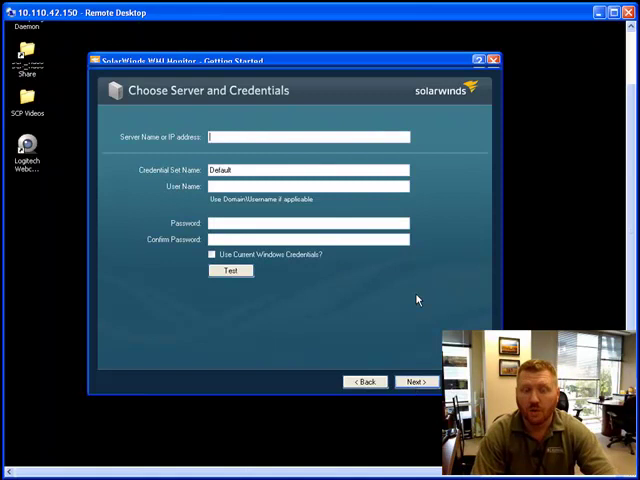
type("127.0.0.1")
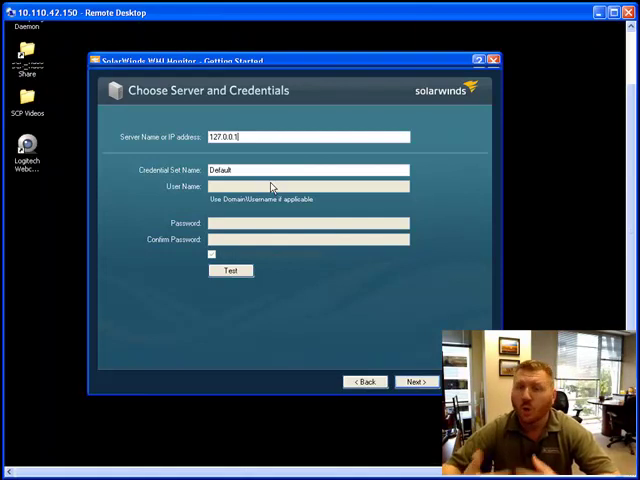
mouse_move(430, 370)
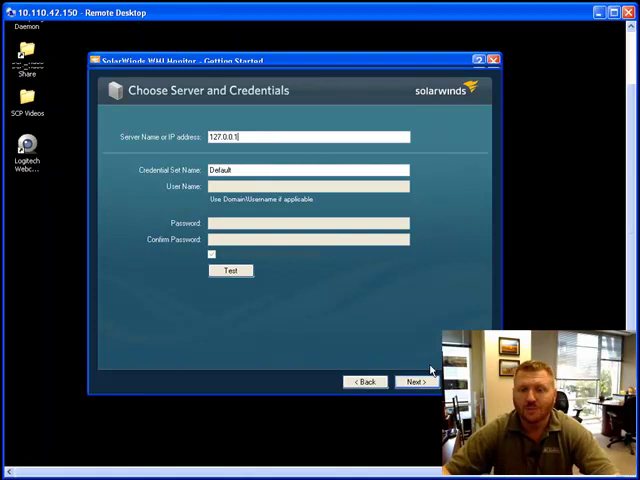
left_click(416, 380)
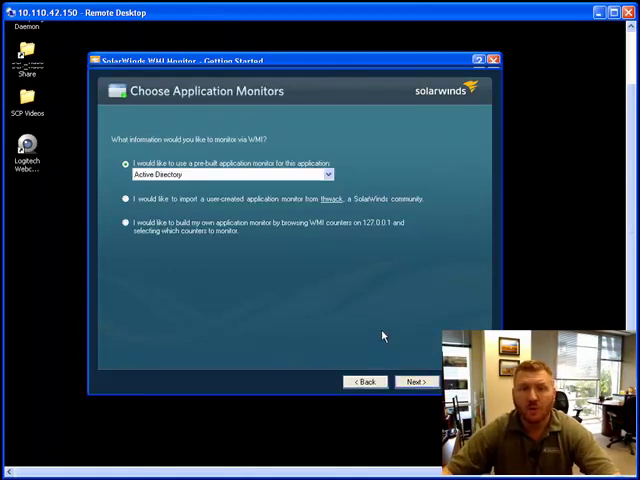
Skip the pre-built monitor list and choose to build a custom monitor from WMI counters.
left_click(328, 174)
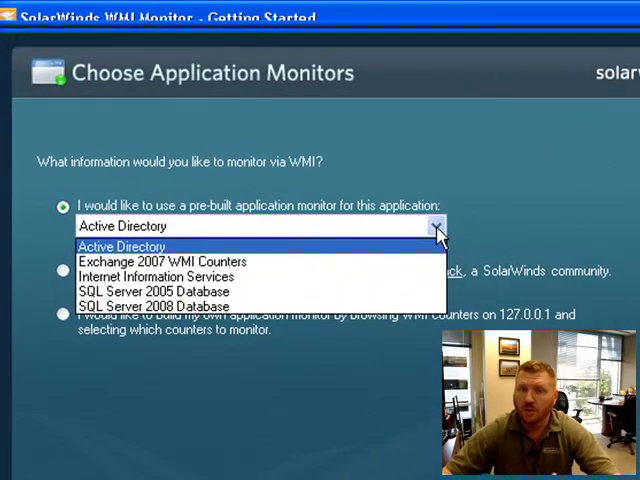
left_click(120, 246)
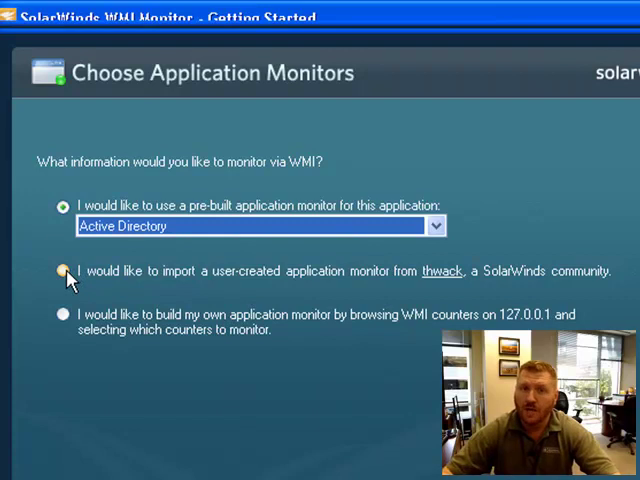
left_click(62, 314)
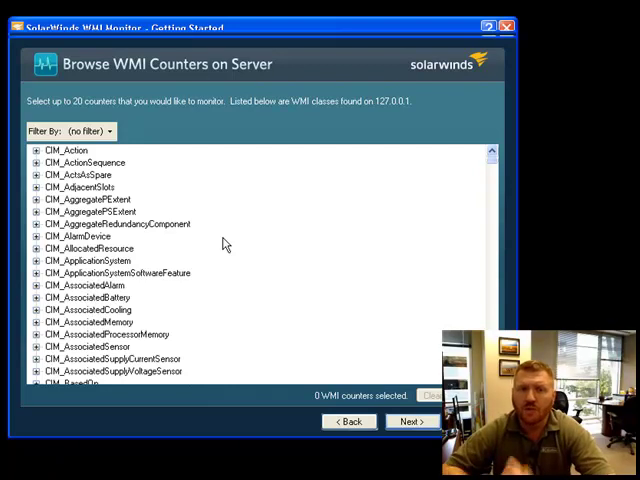
Filter to formatted performance counters and expand the _Total process instance.
left_click(88, 132)
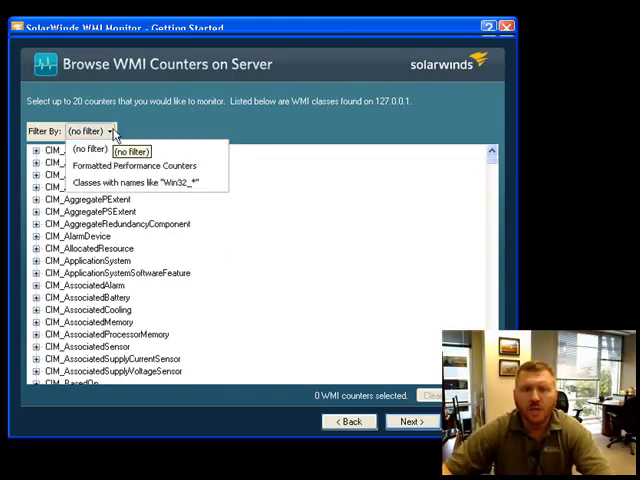
left_click(132, 164)
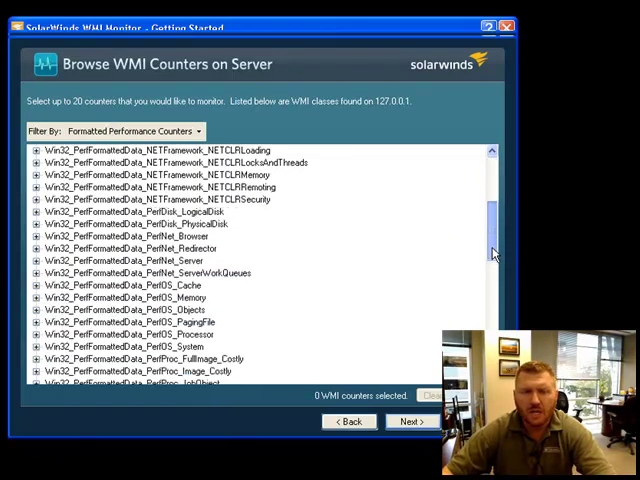
scroll("down", 3)
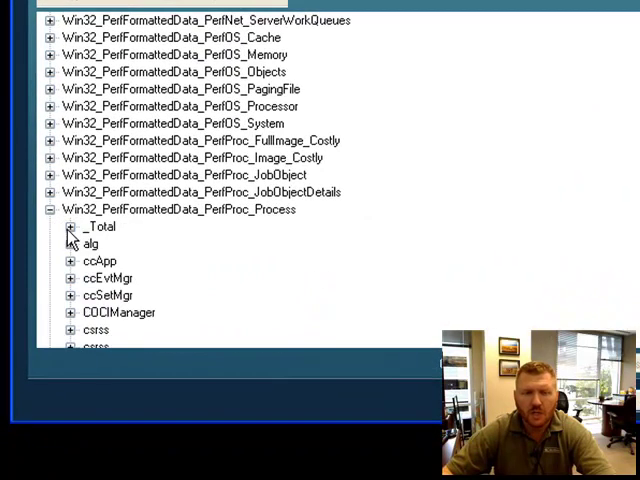
left_click(70, 228)
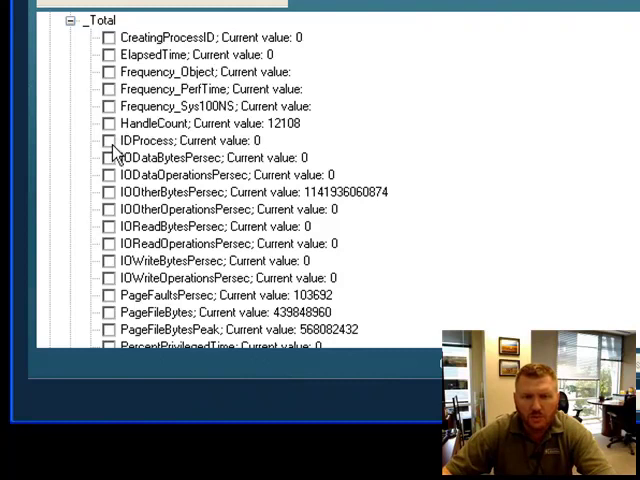
mouse_move(148, 148)
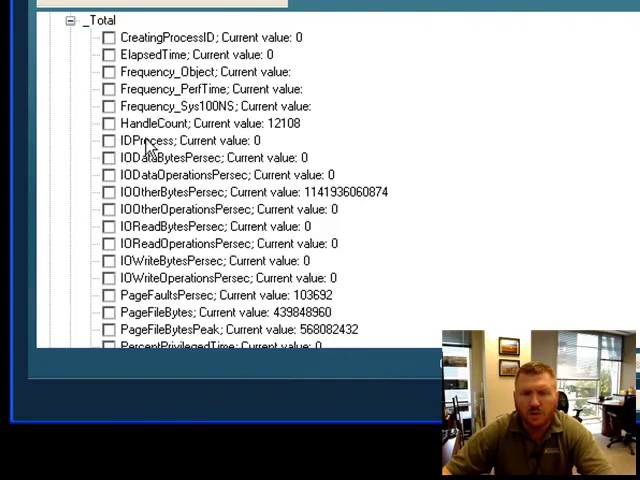
Select the HandleCount and ThreadCount counters for _Total.
left_click(108, 122)
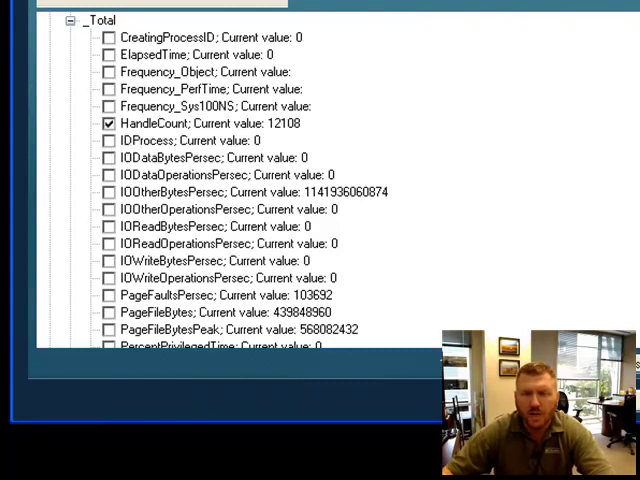
scroll("down", 3)
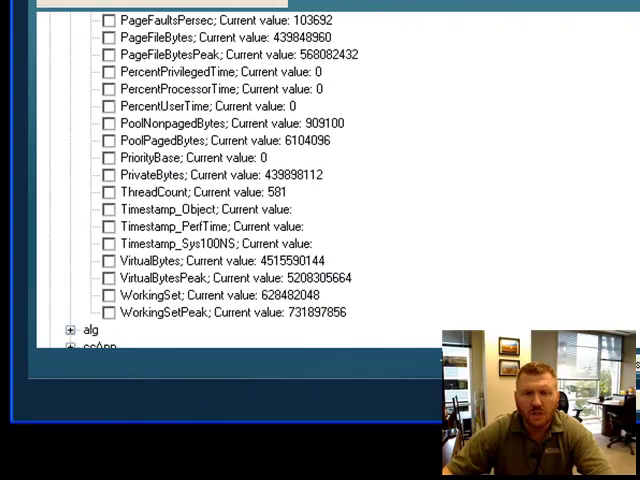
left_click(108, 192)
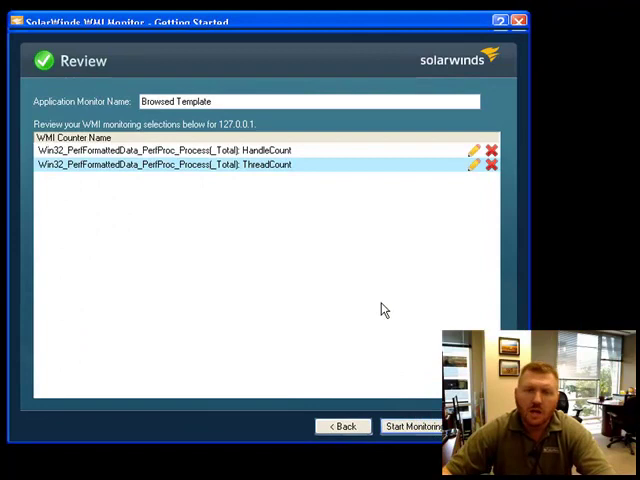
Start monitoring Browsed Template and expand it to show its counters.
left_click(412, 424)
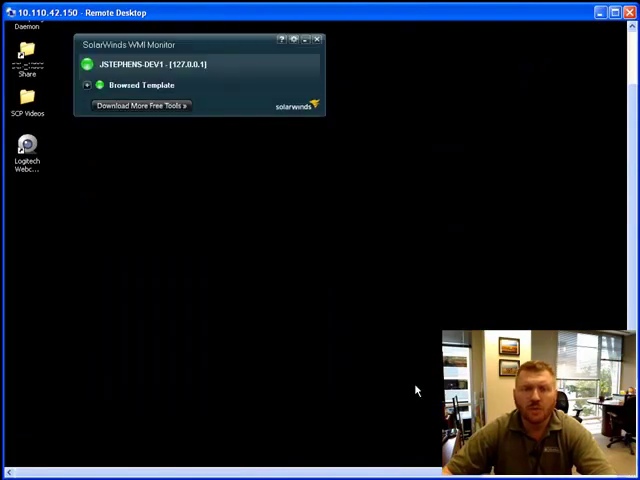
mouse_move(344, 368)
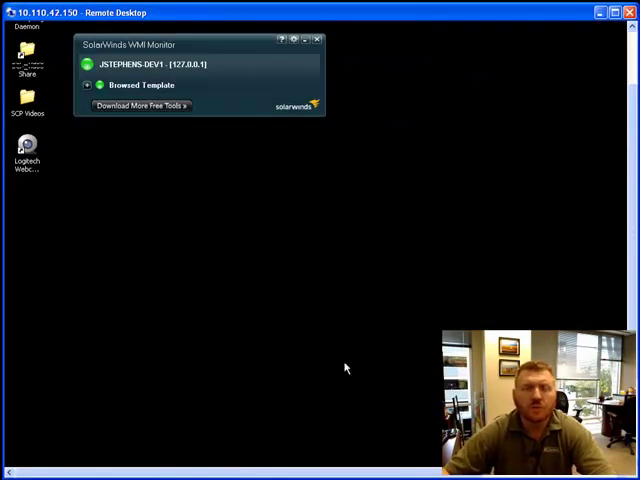
left_click(88, 84)
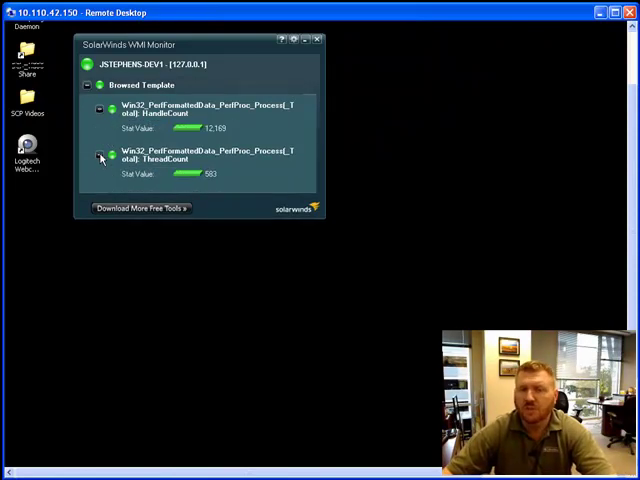
mouse_move(304, 54)
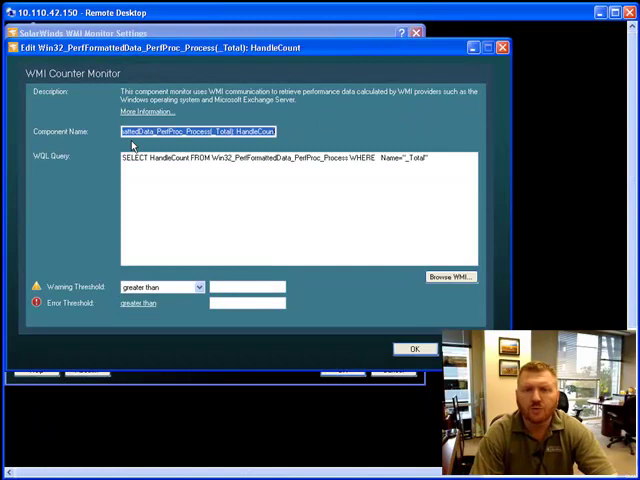
Name the counter Handles with warning 100 and error 1000 thresholds.
type("Handles")
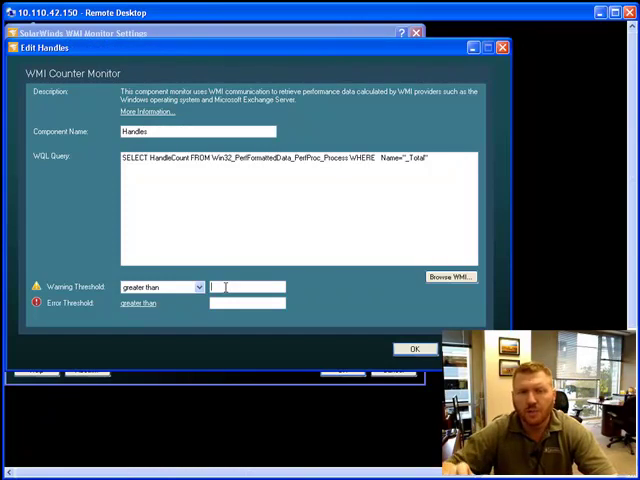
type("100")
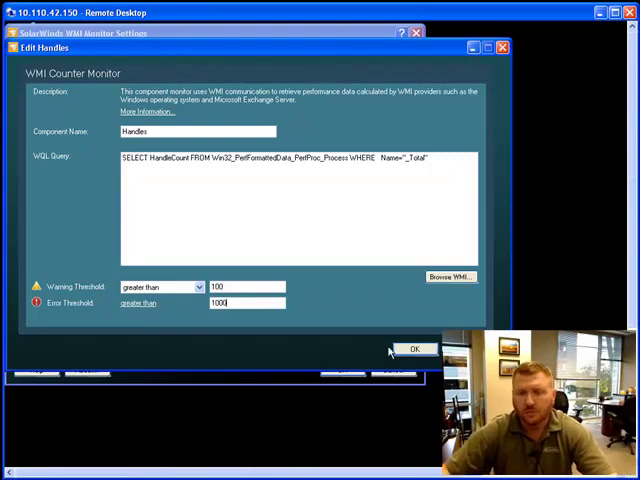
left_click(414, 348)
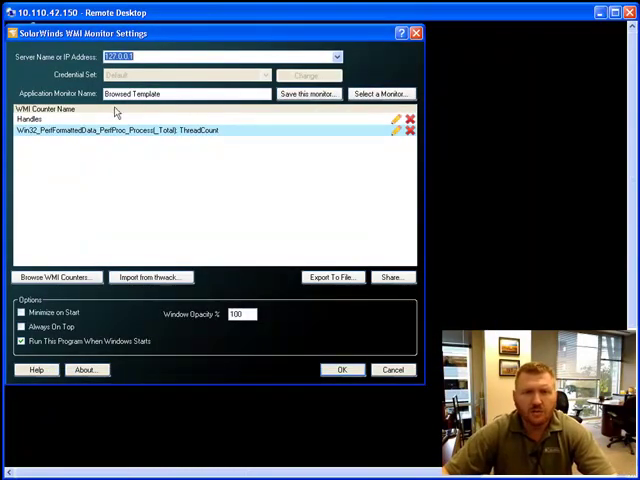
Rename the monitor to Josh's Process Stuff and expand it to show its counters.
triple_click(184, 92)
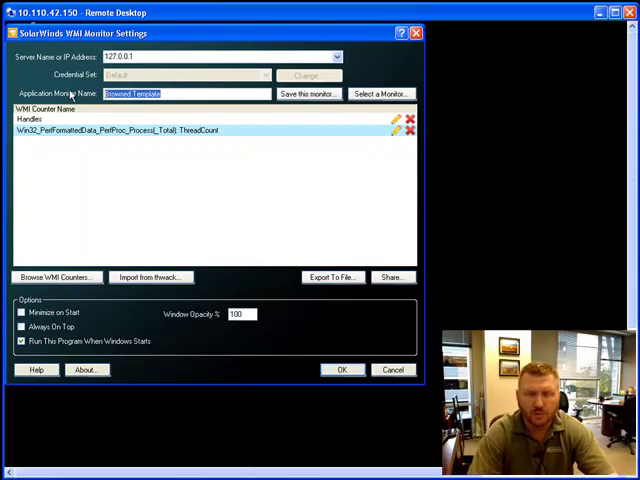
type("Josh's Process STuff")
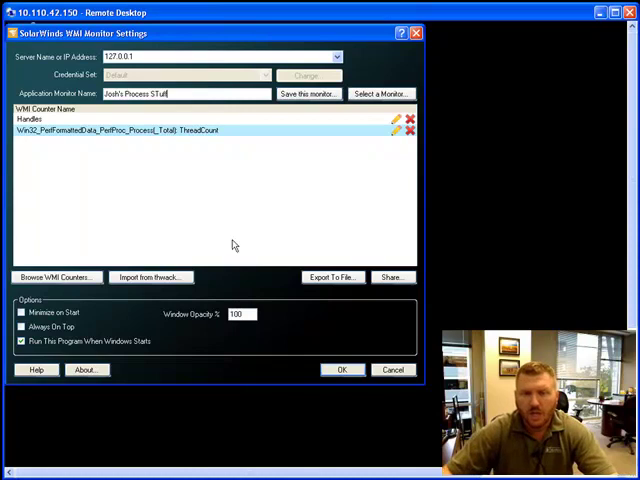
left_click(340, 368)
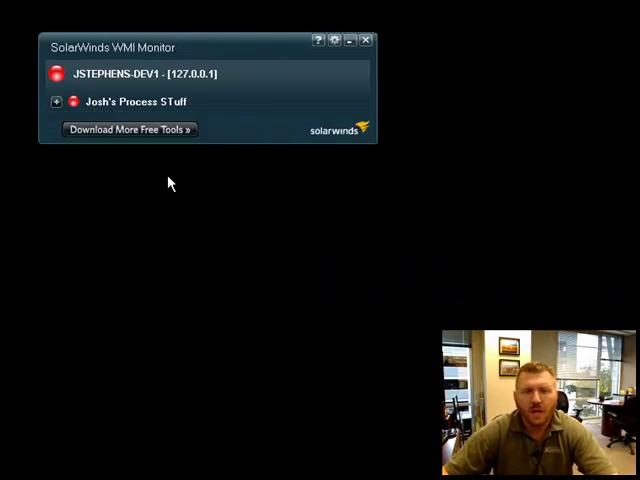
left_click(56, 100)
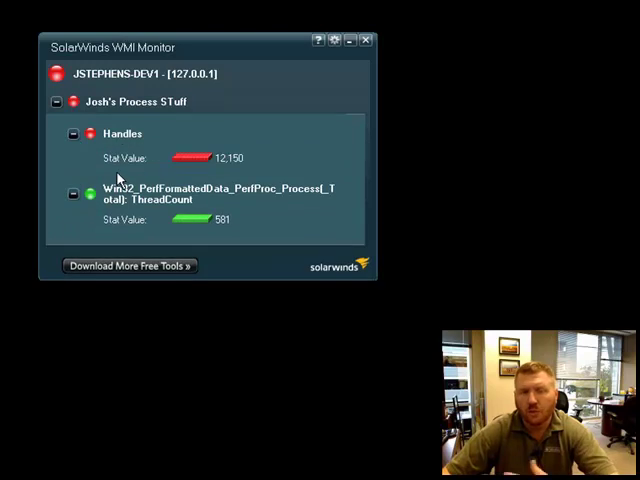
mouse_move(192, 168)
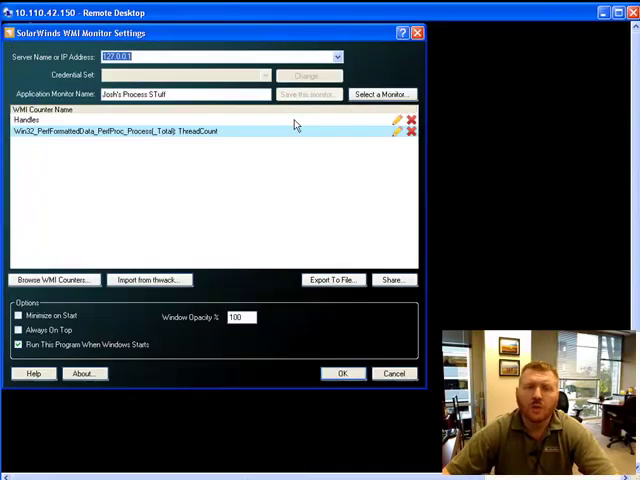
mouse_move(236, 128)
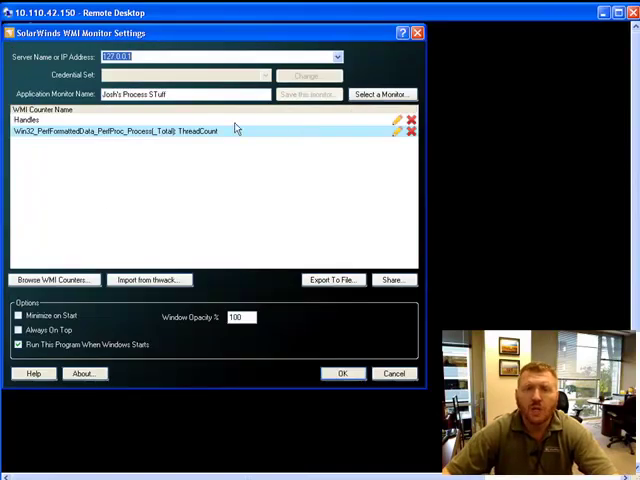
View the saved application monitors list and close it without loading one.
left_click(380, 94)
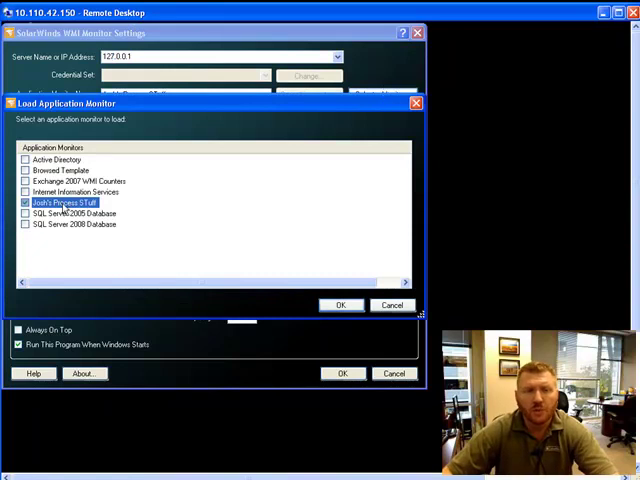
left_click(340, 304)
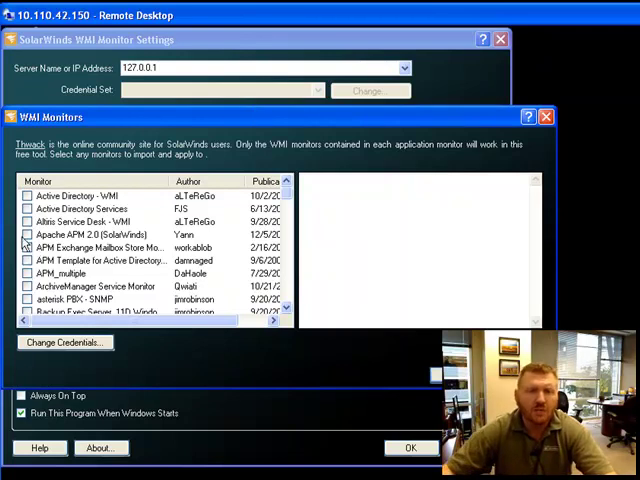
Leave the thwack monitor list and start sharing Josh's Process Stuff on thwack.
left_click(28, 260)
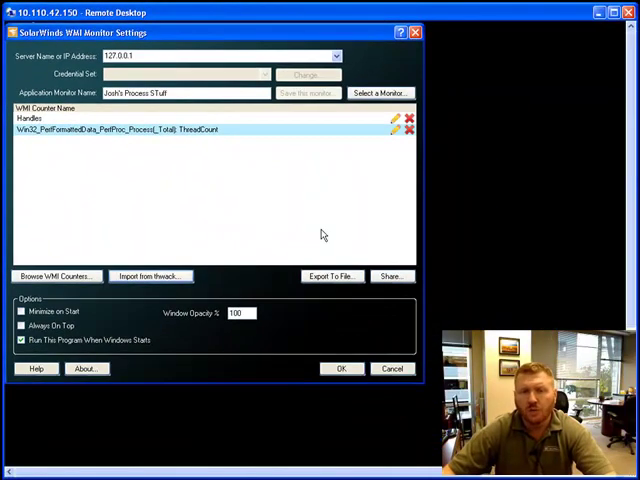
mouse_move(392, 276)
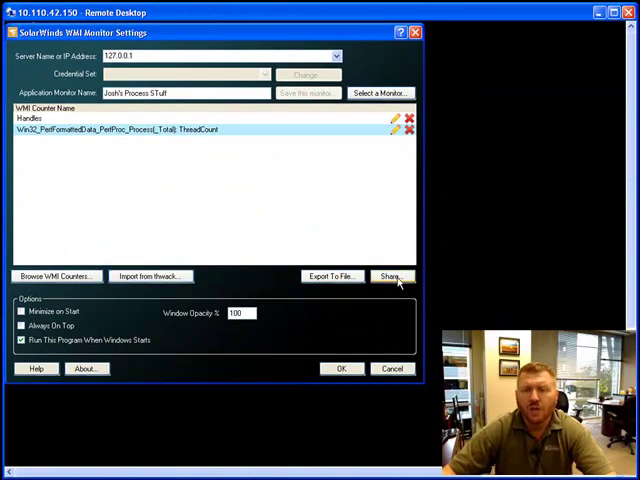
left_click(390, 276)
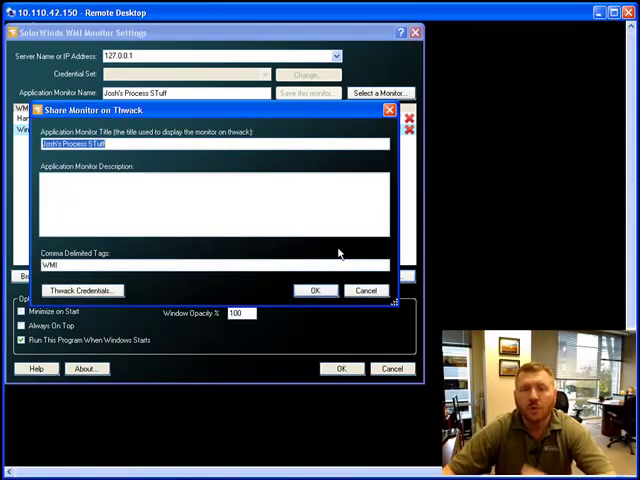